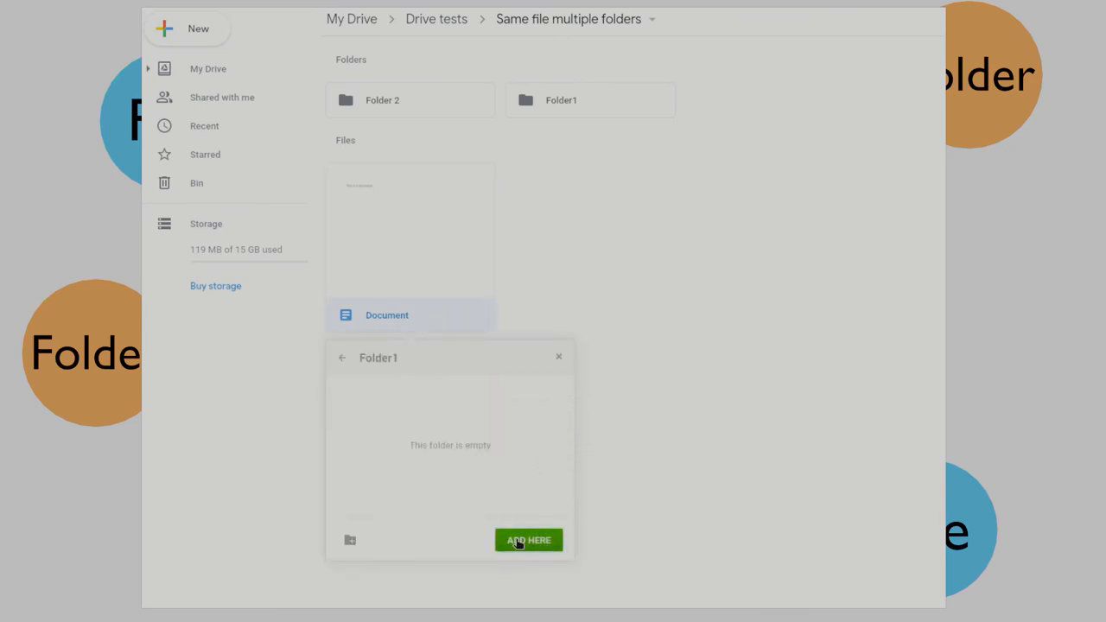
- Add Document to Folder1 and to Folder 2 via ADD HERE in the Add to folder dialog
{"action": "left_click", "coordinate": [529, 539]}
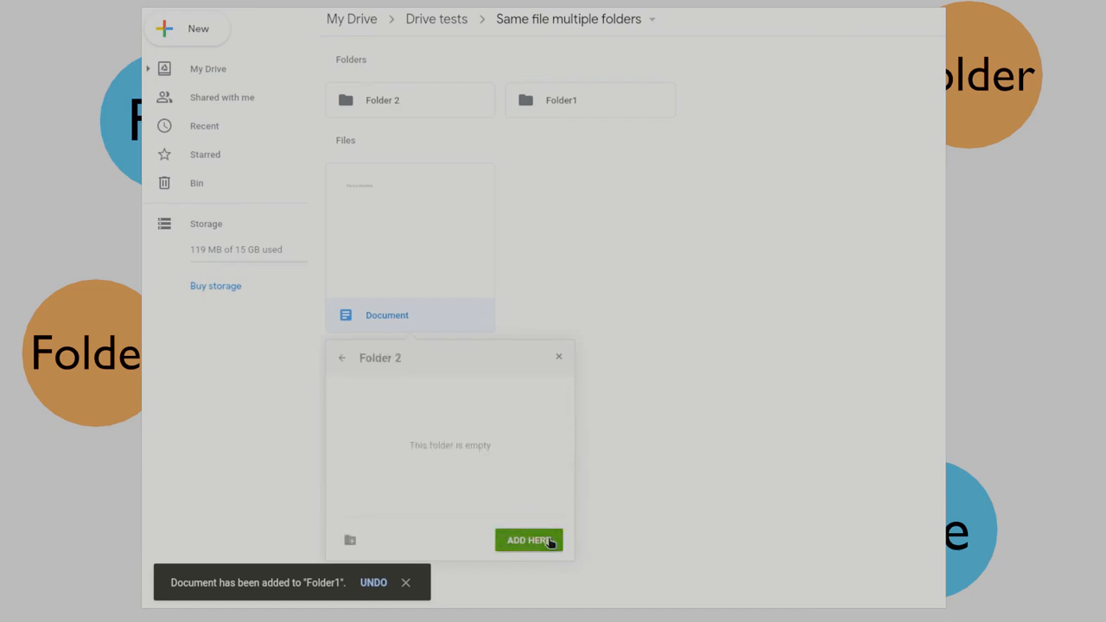
{"action": "left_click", "coordinate": [528, 539]}
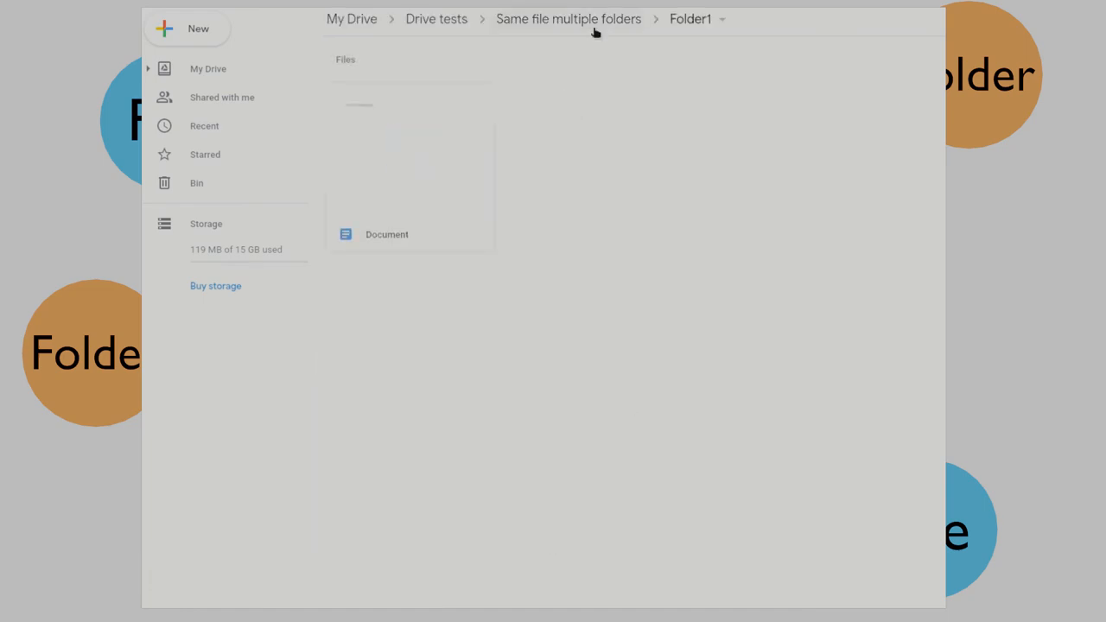
- Return via the breadcrumb and navigate into Drive tests > S > Files containing Document
{"action": "left_click", "coordinate": [568, 17]}
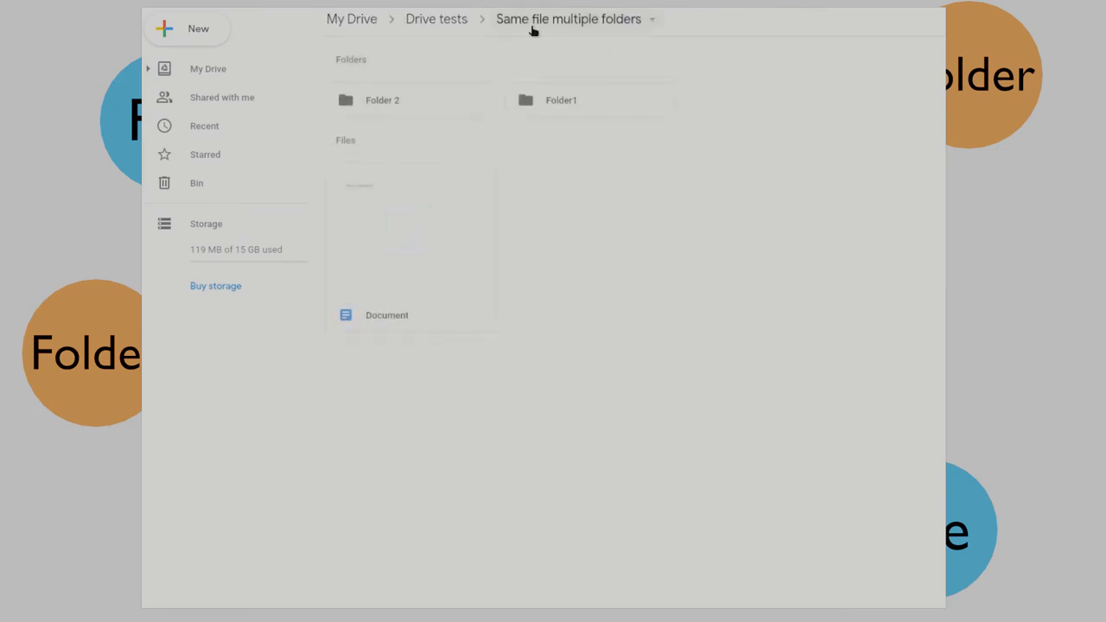
{"action": "left_click", "coordinate": [551, 98]}
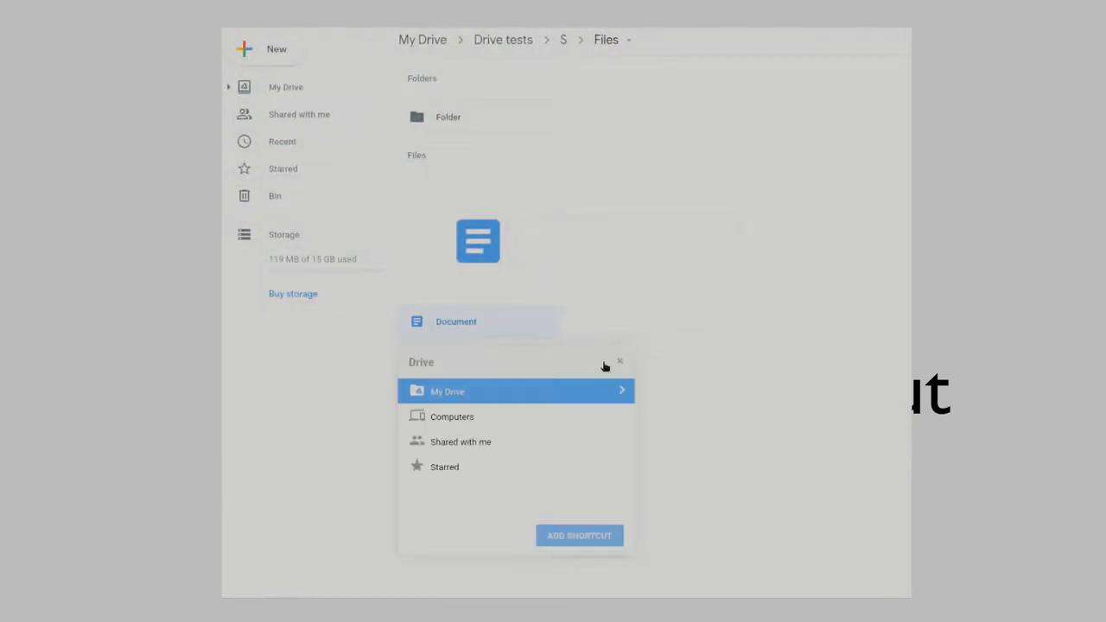
- Remove the Document shortcut from the Shortcuts folder, leaving only Folder
{"action": "left_click", "coordinate": [579, 536]}
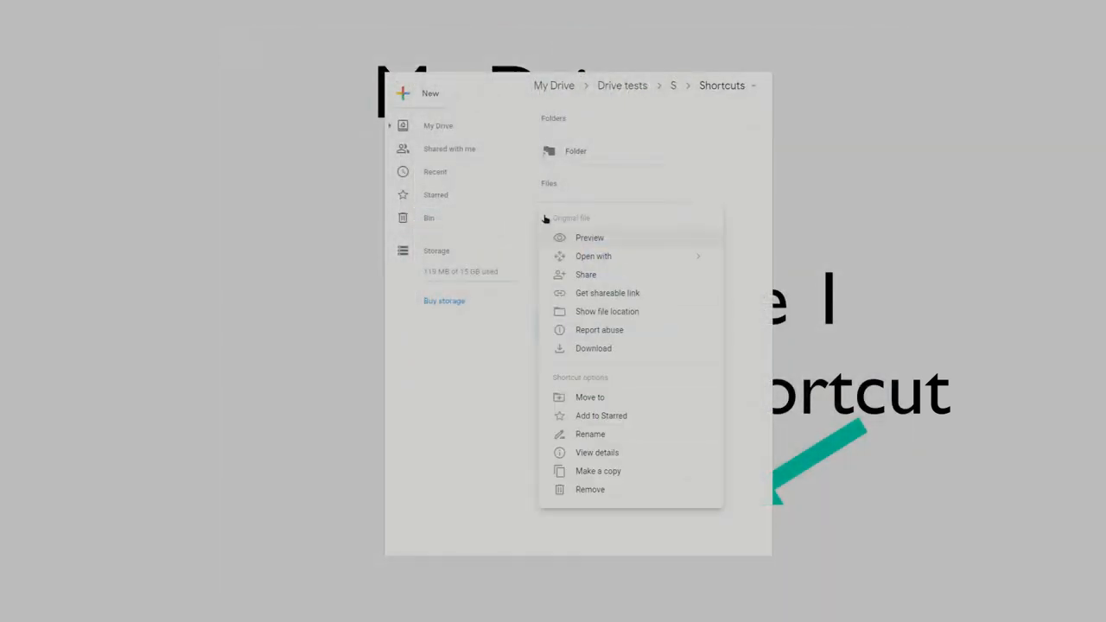
{"action": "left_click", "coordinate": [589, 489]}
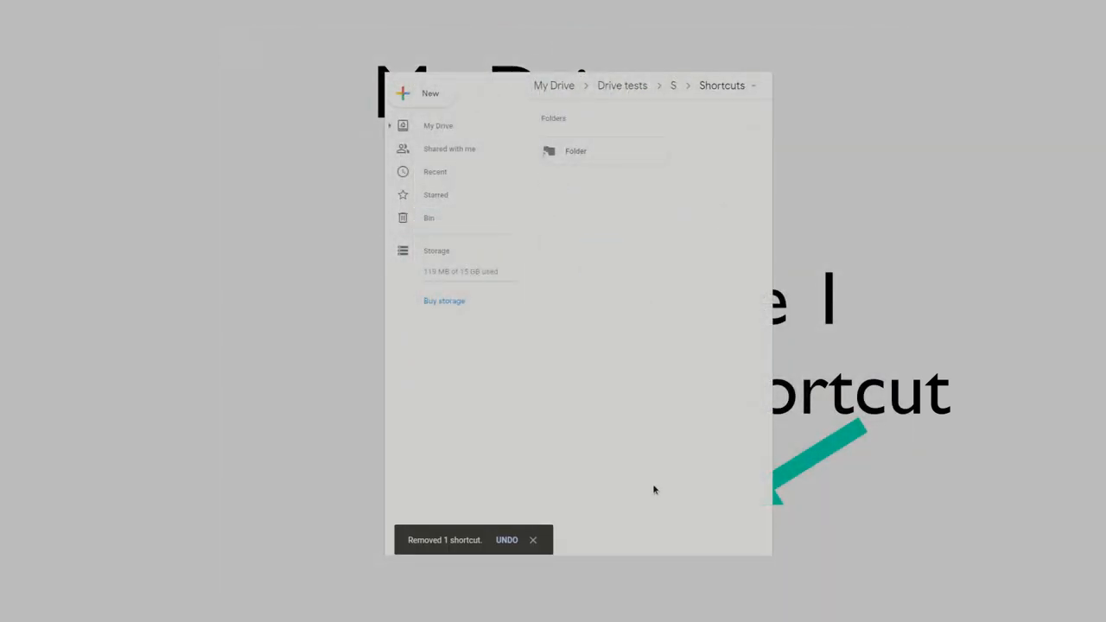